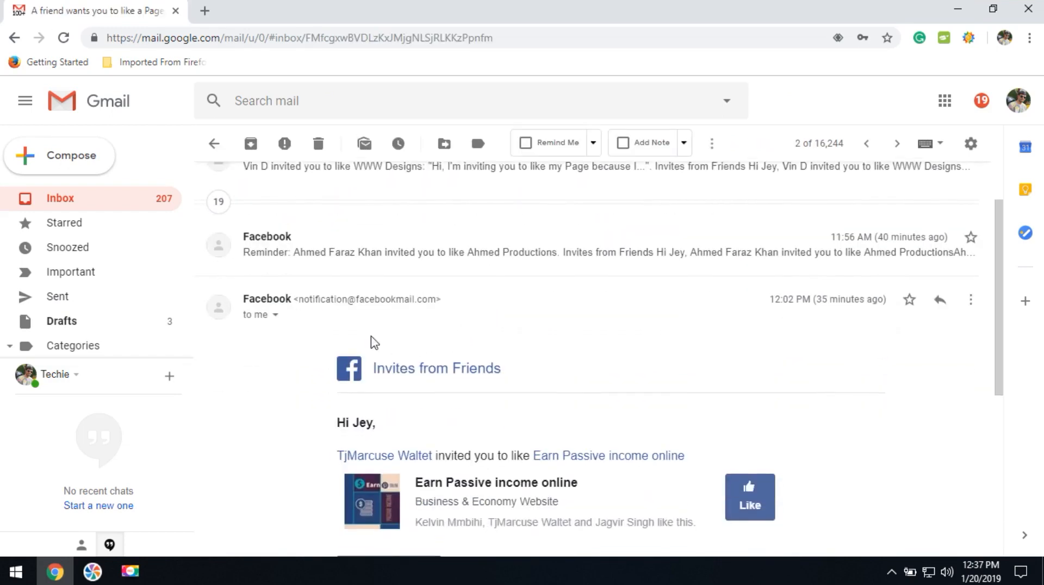
mouse_move(436, 321)
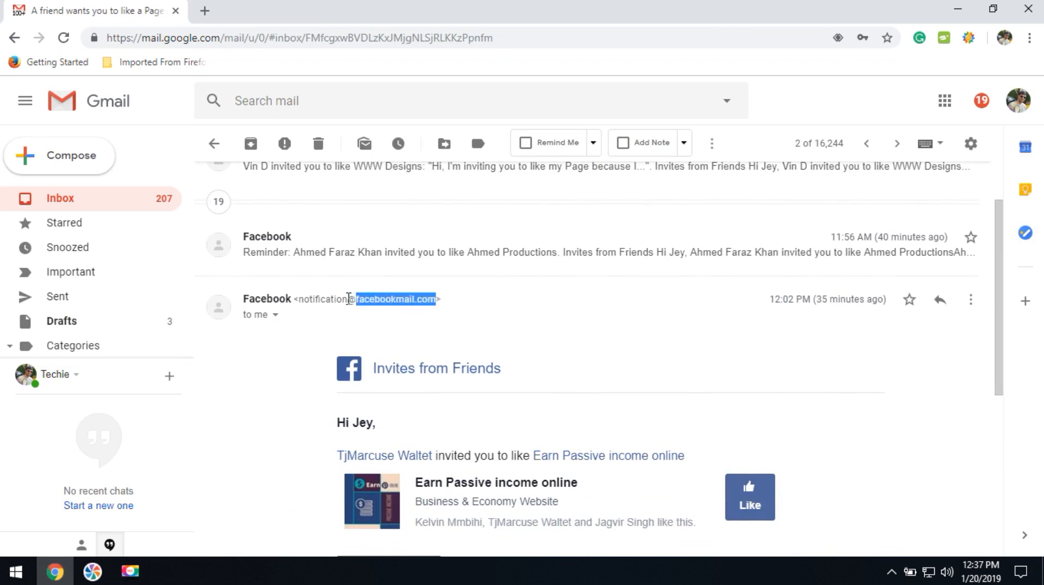
right_click(324, 299)
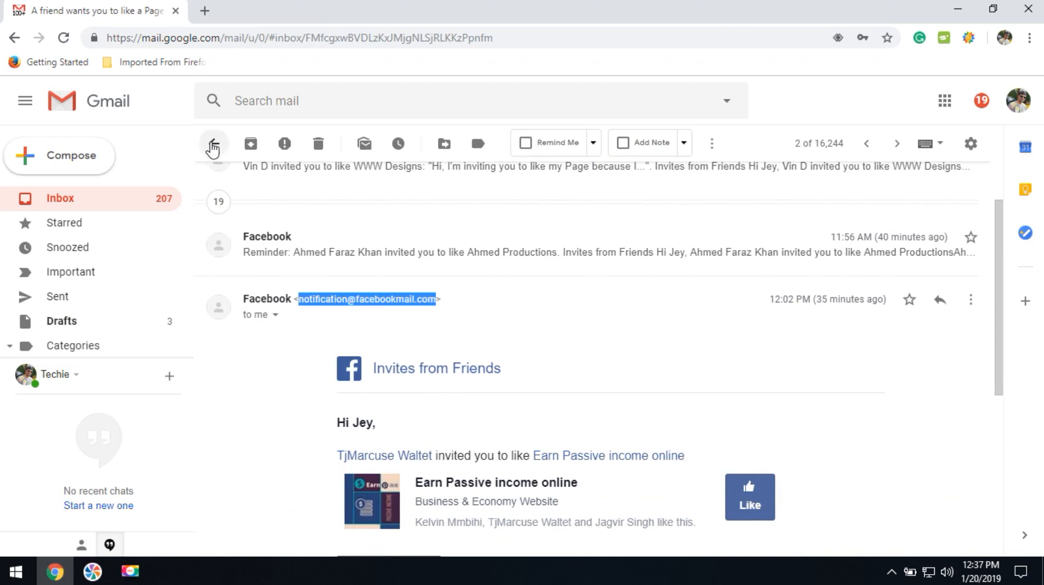
click(213, 143)
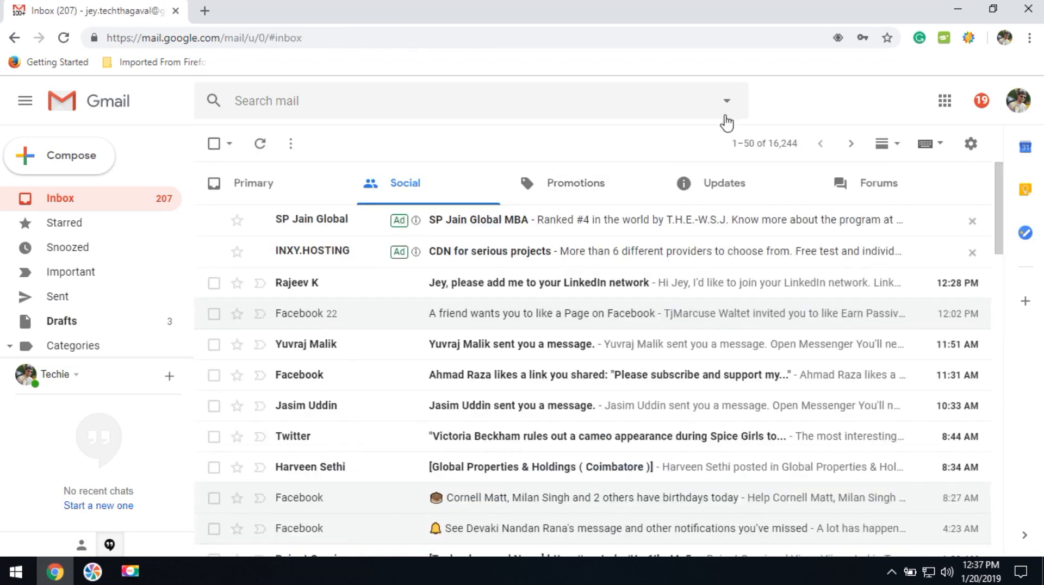
mouse_move(730, 107)
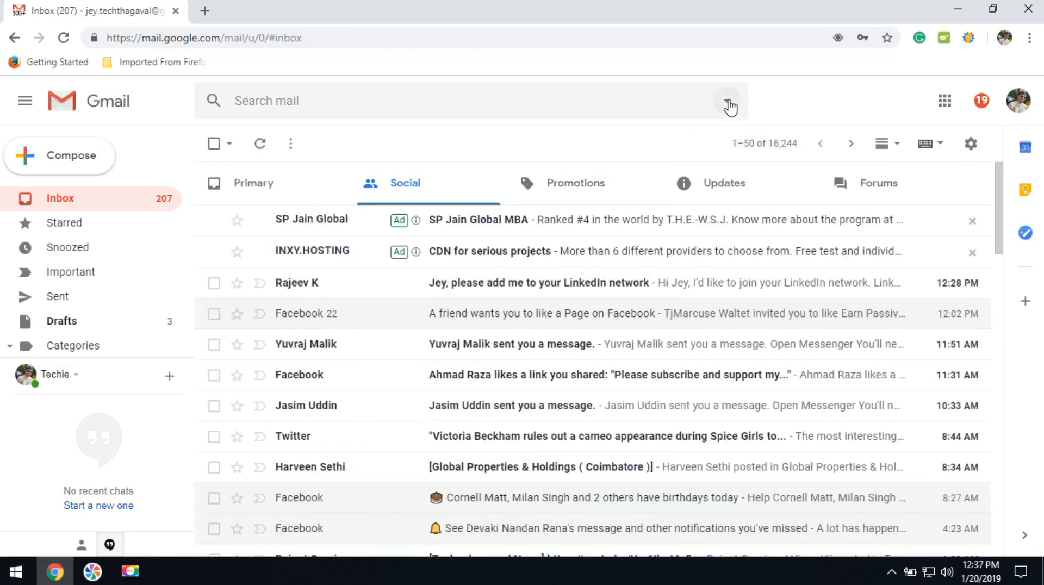
click(731, 101)
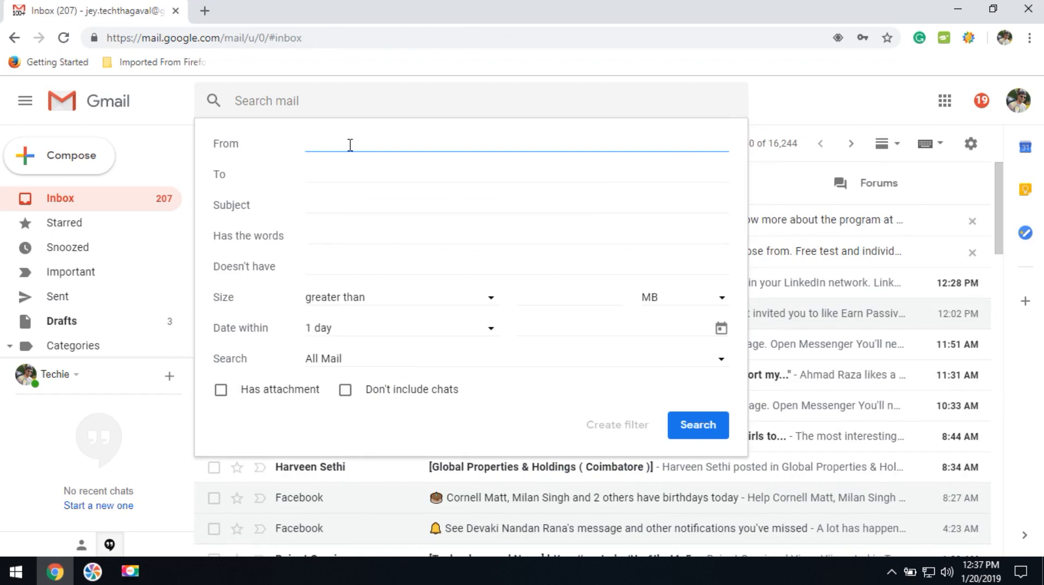
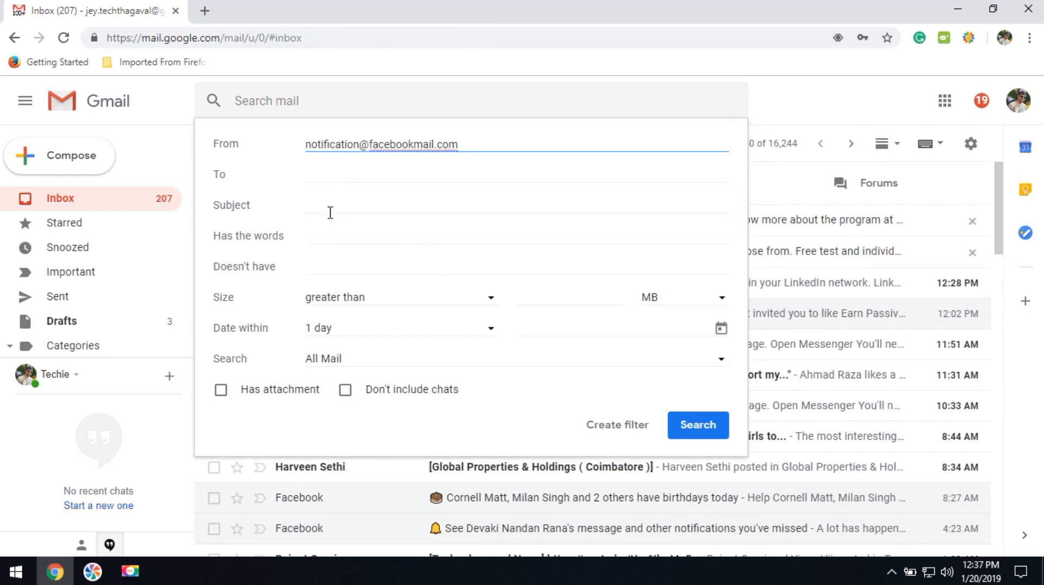
text(F)
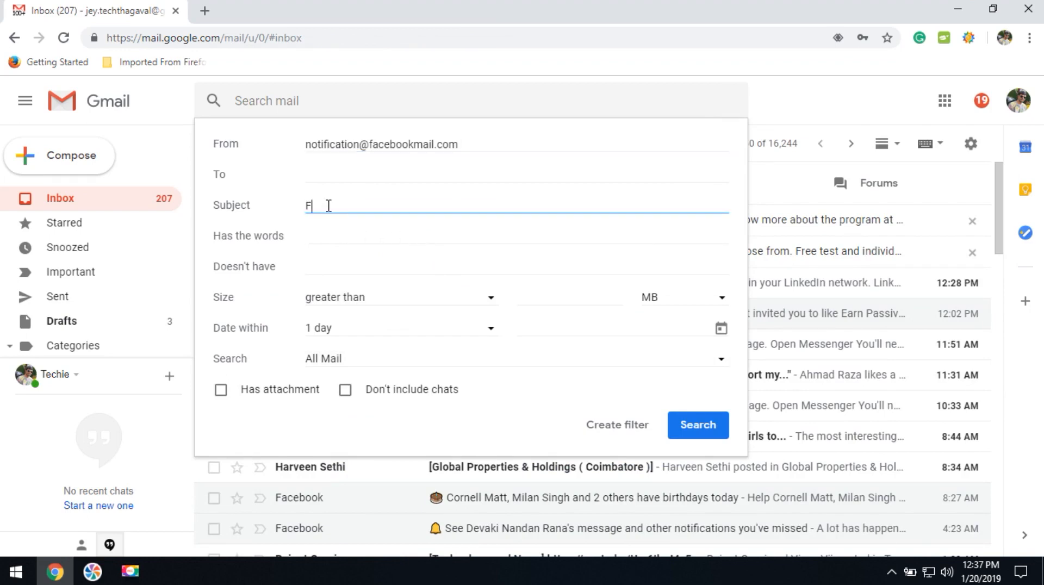
text(acebook)
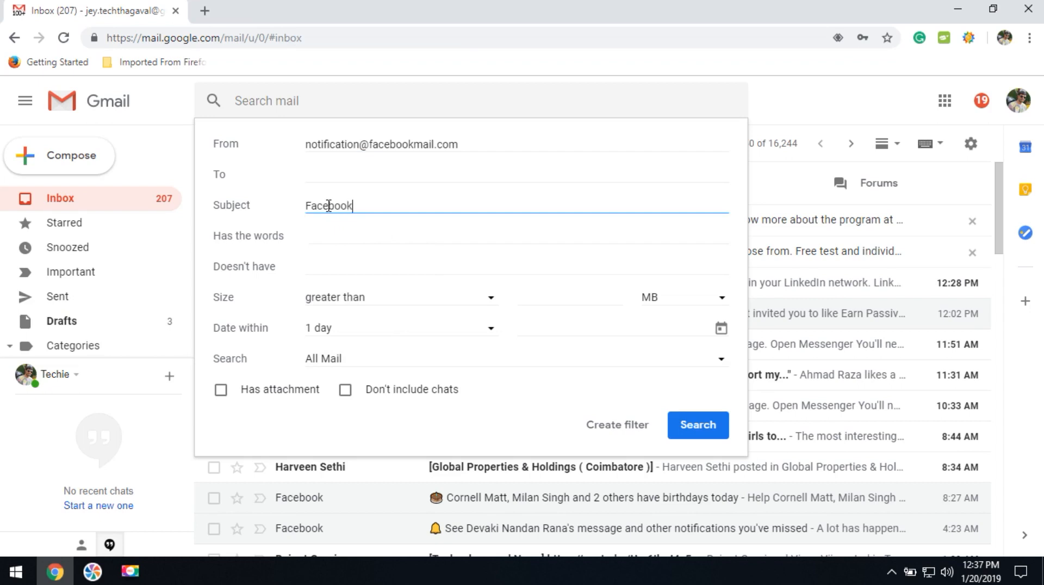
mouse_move(501, 313)
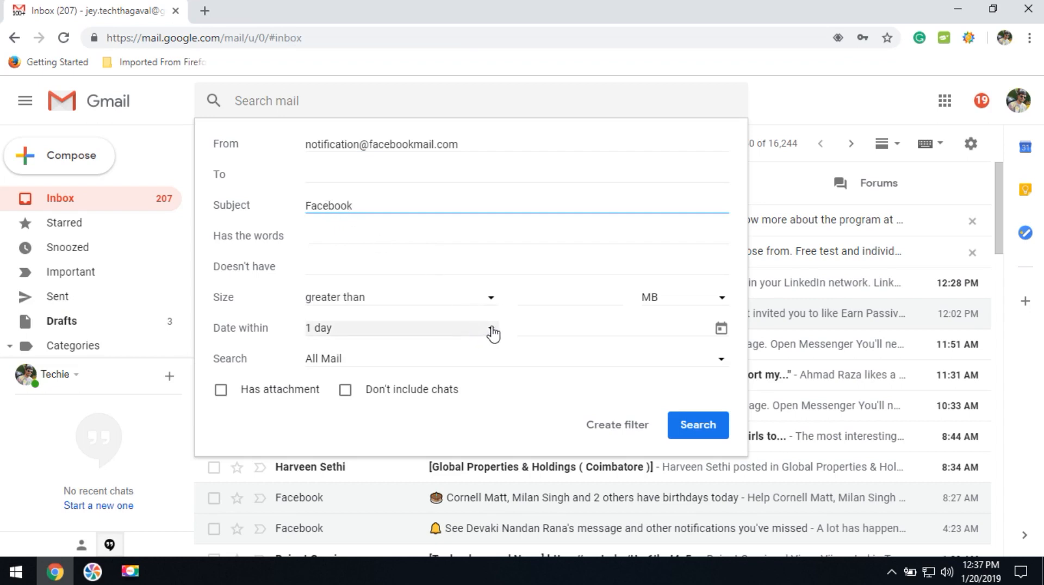
click(401, 327)
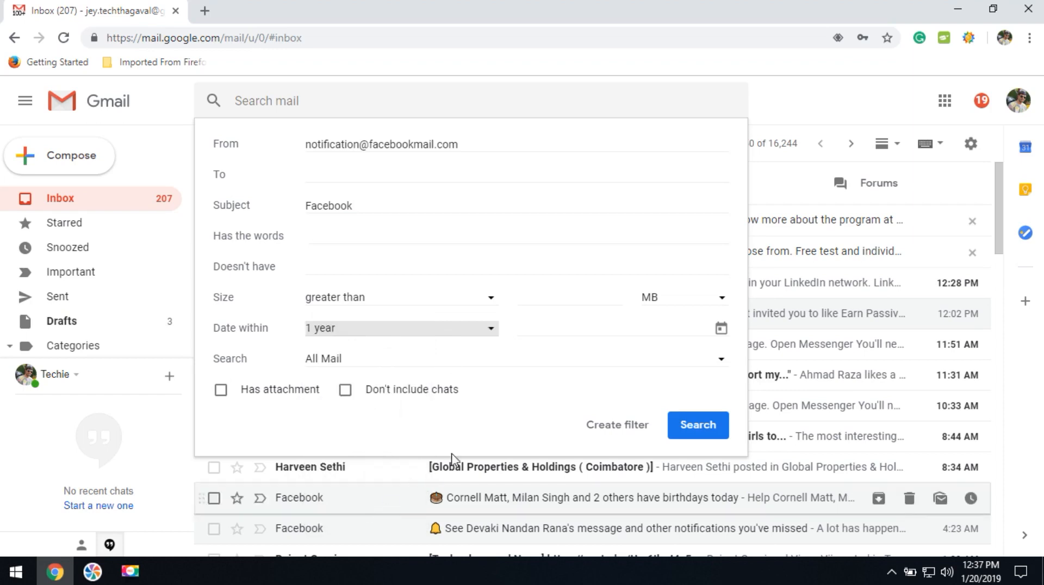
mouse_move(611, 376)
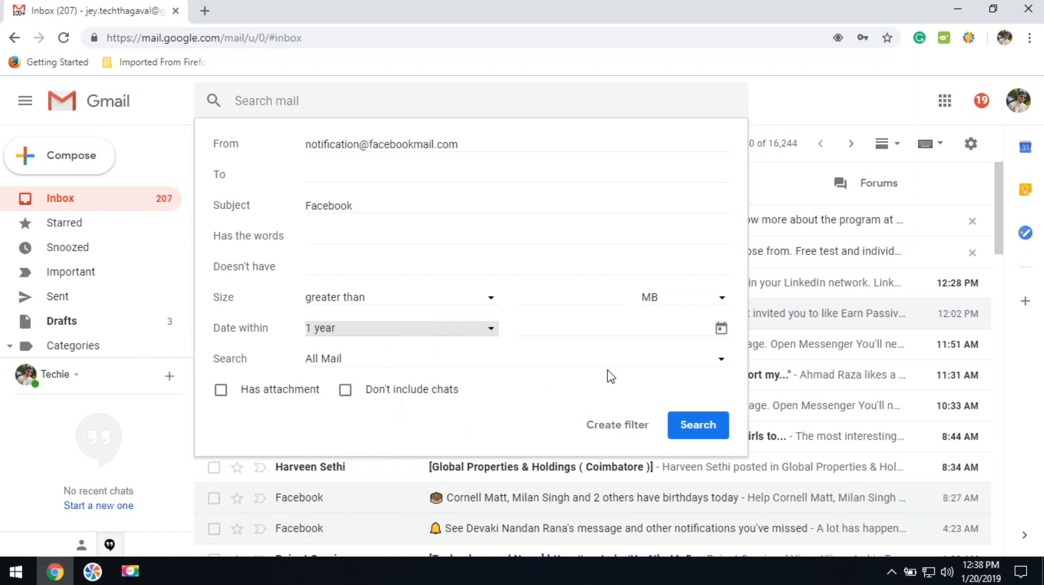
mouse_move(616, 425)
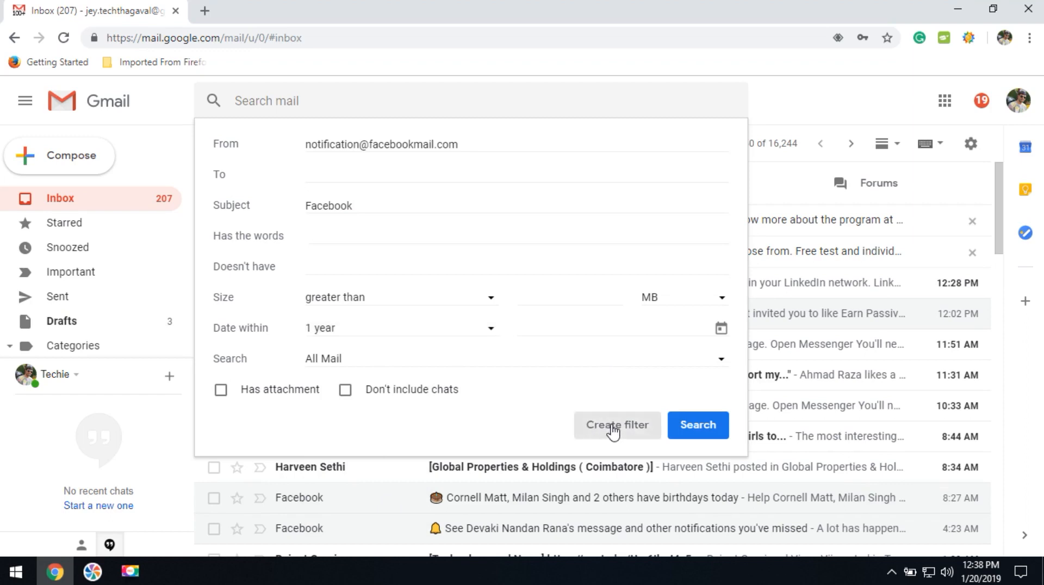
- Start a filter from this search and choose 'Delete it' as its action
click(617, 424)
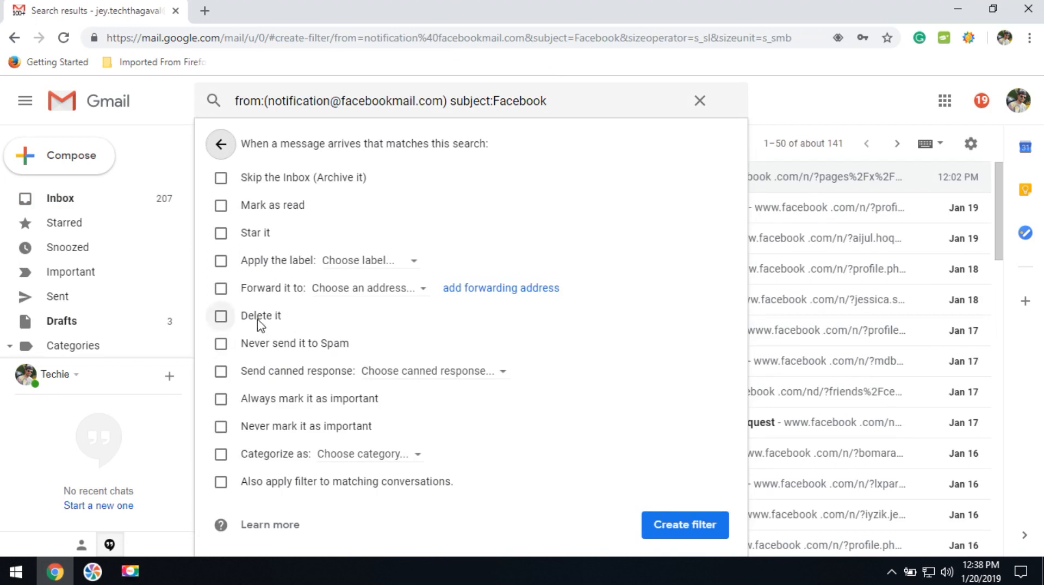
click(222, 315)
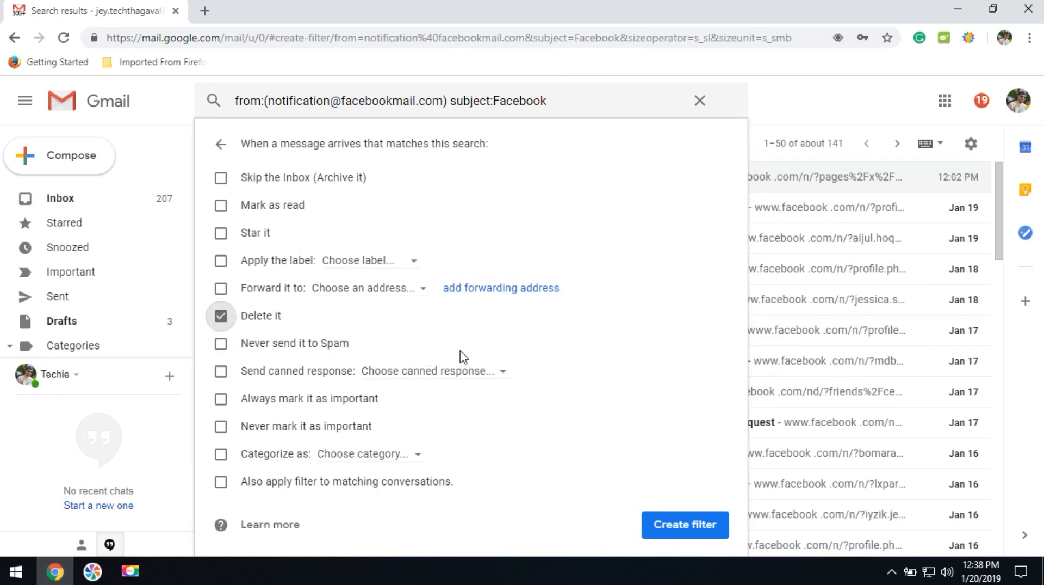
mouse_move(620, 509)
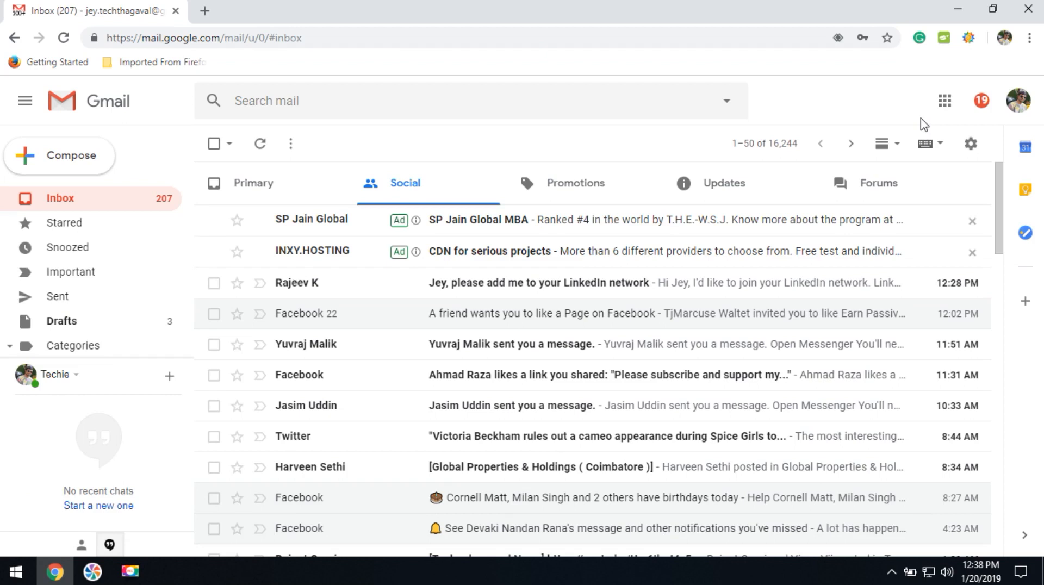
mouse_move(970, 144)
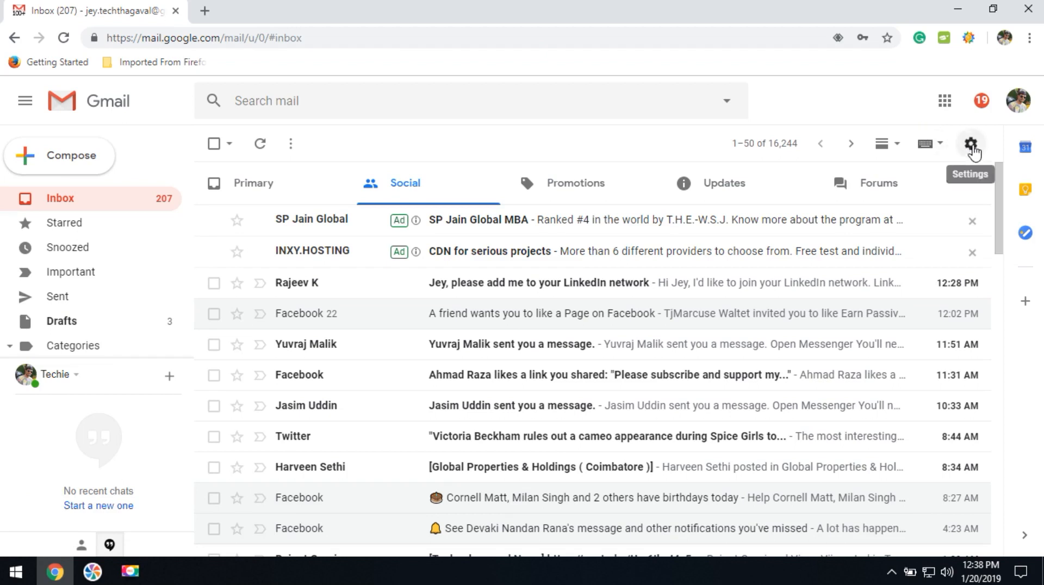
- Open Gmail's full Settings page from the gear menu
click(971, 144)
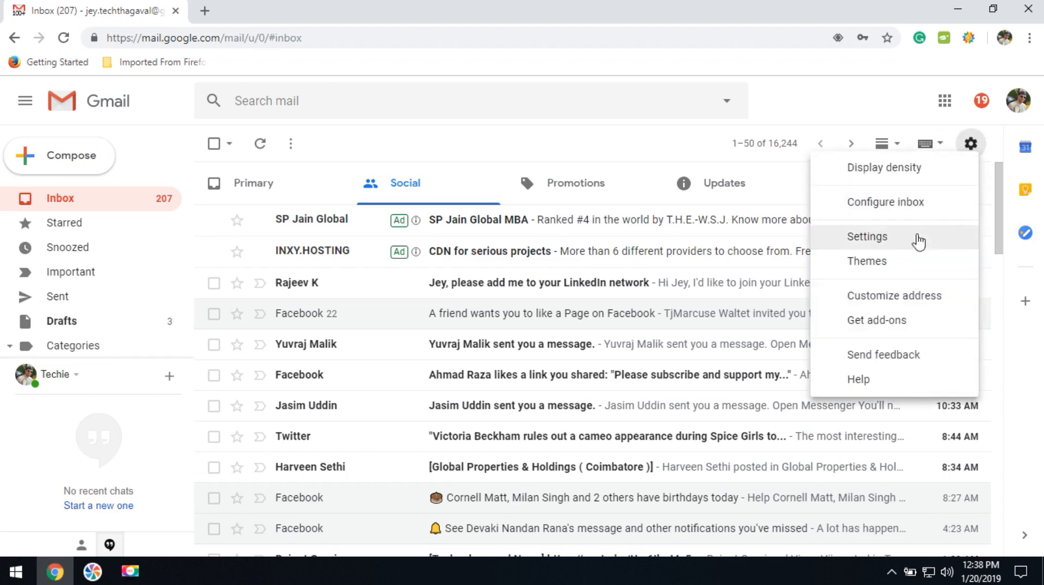
click(867, 236)
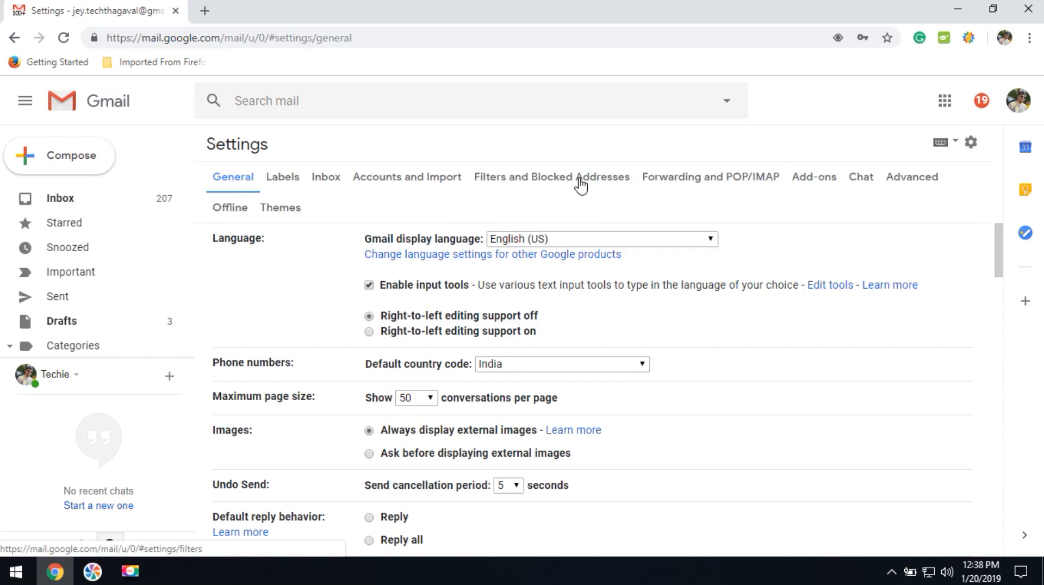
click(552, 176)
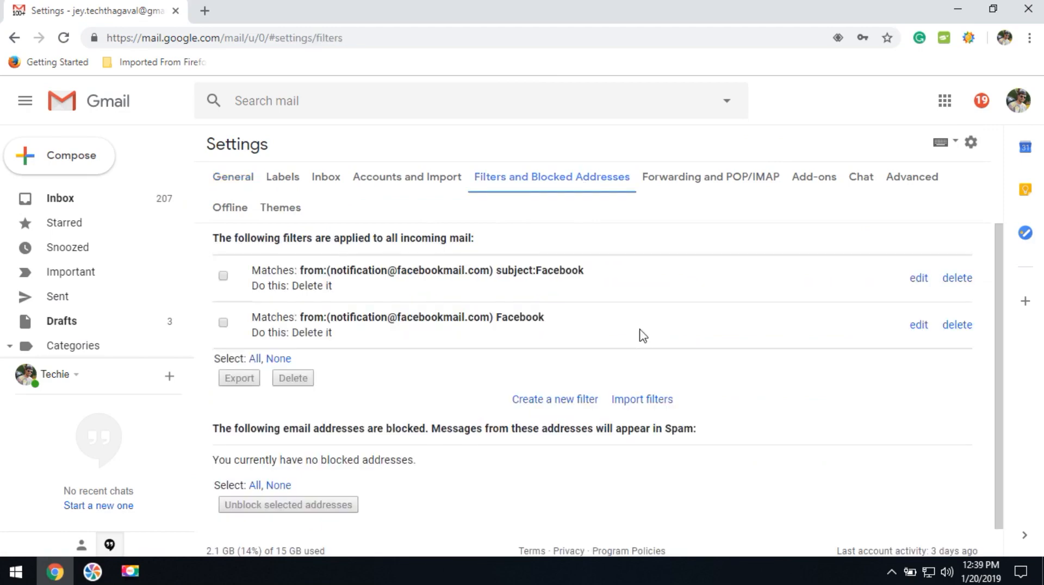
mouse_move(676, 344)
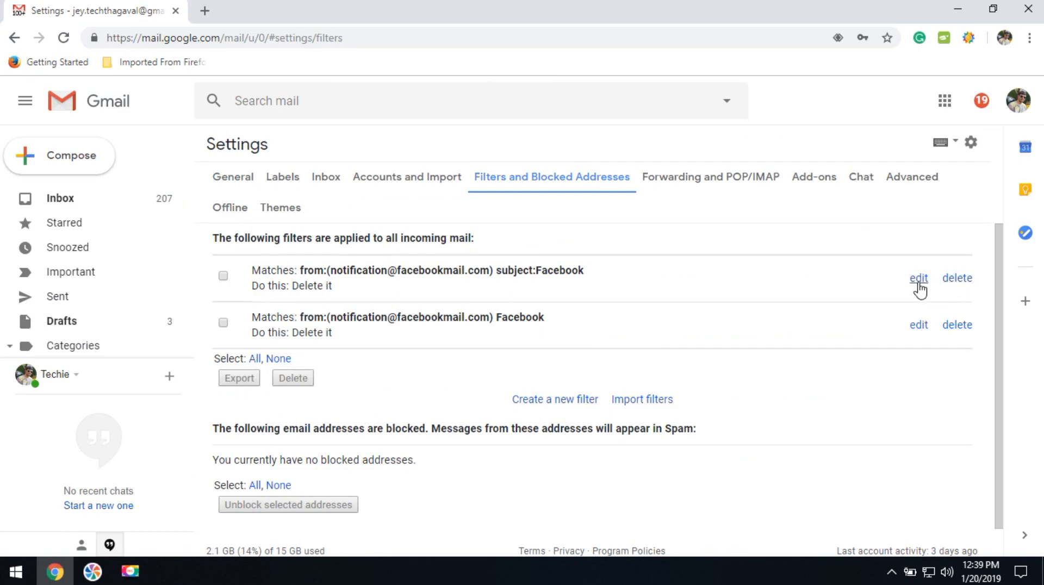
mouse_move(888, 299)
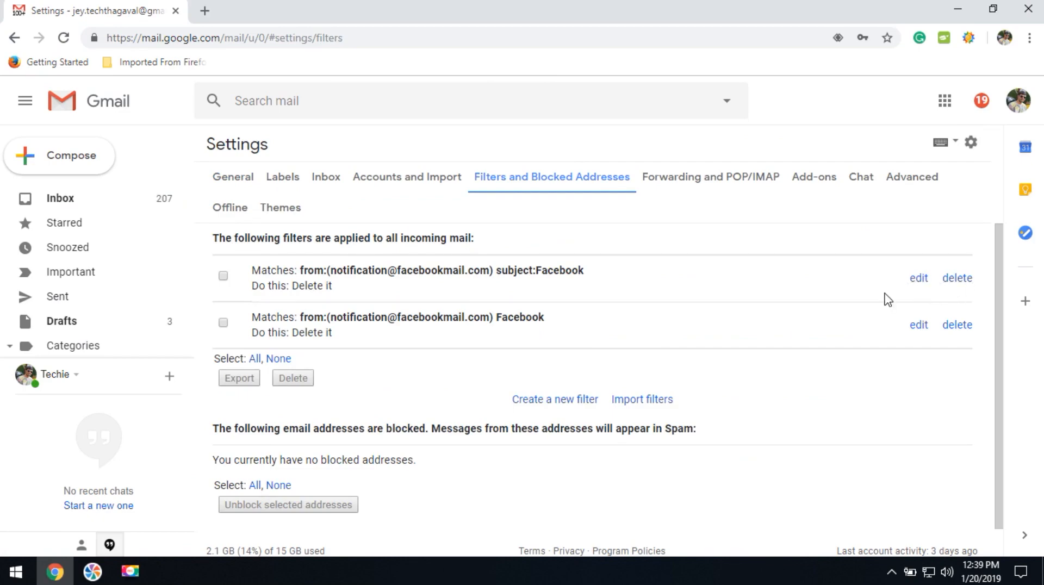